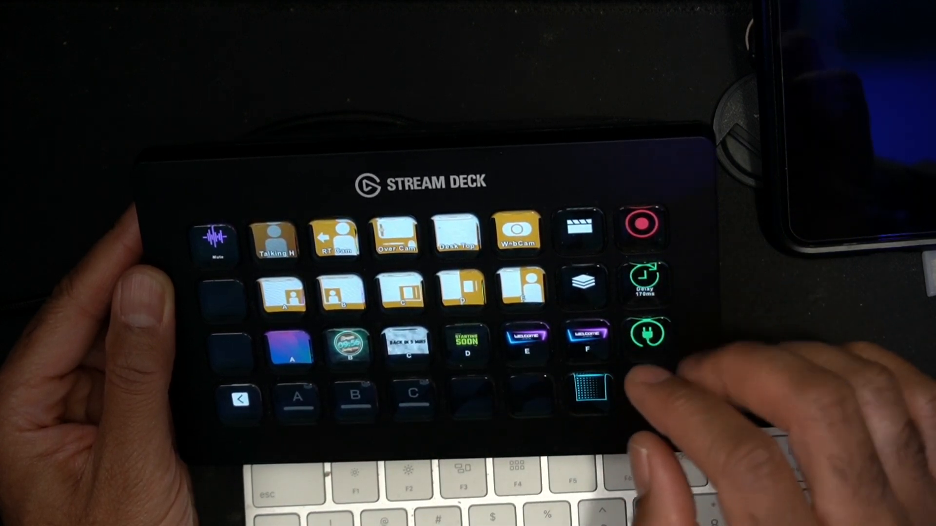
Step: Finish the Stream Deck key demo and show Marketplace search results for 'rodecaster'
{"action": "left_click", "coordinate": [590, 391]}
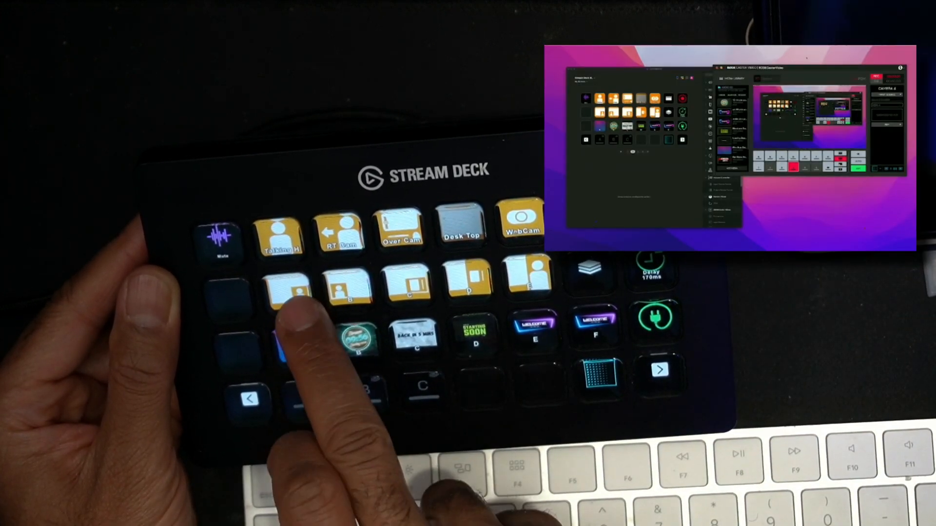
{"action": "left_click", "coordinate": [292, 340]}
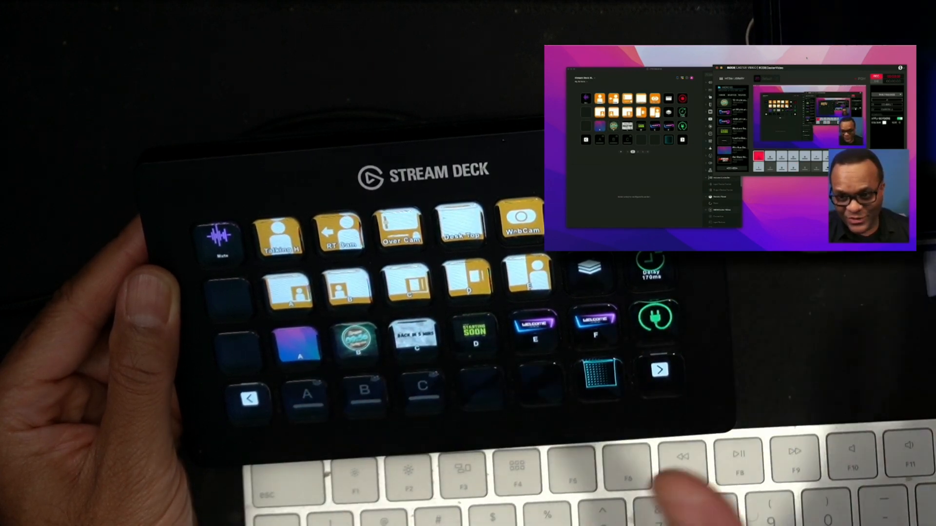
{"action": "left_click", "coordinate": [352, 286]}
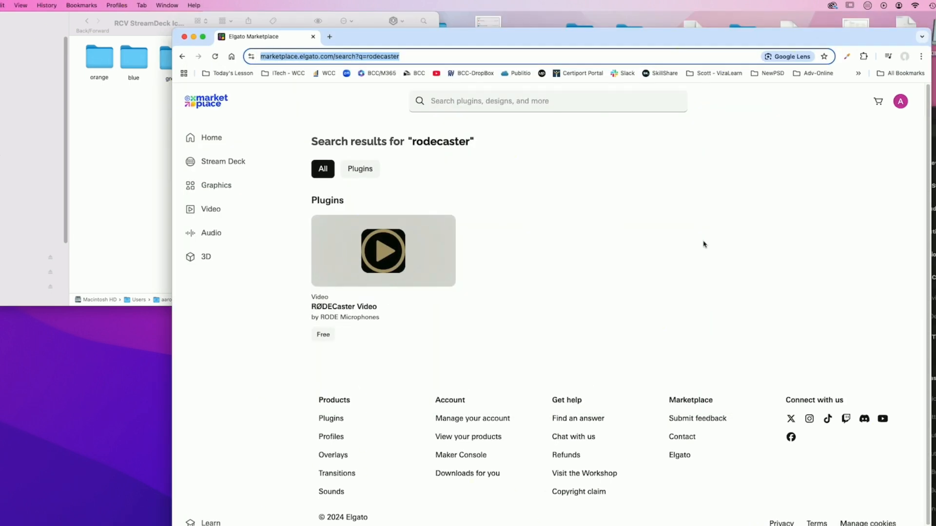
Step: Rerun the 'rodecaster' search and send the RØDECaster Video plugin to Stream Deck
{"action": "left_click", "coordinate": [210, 138]}
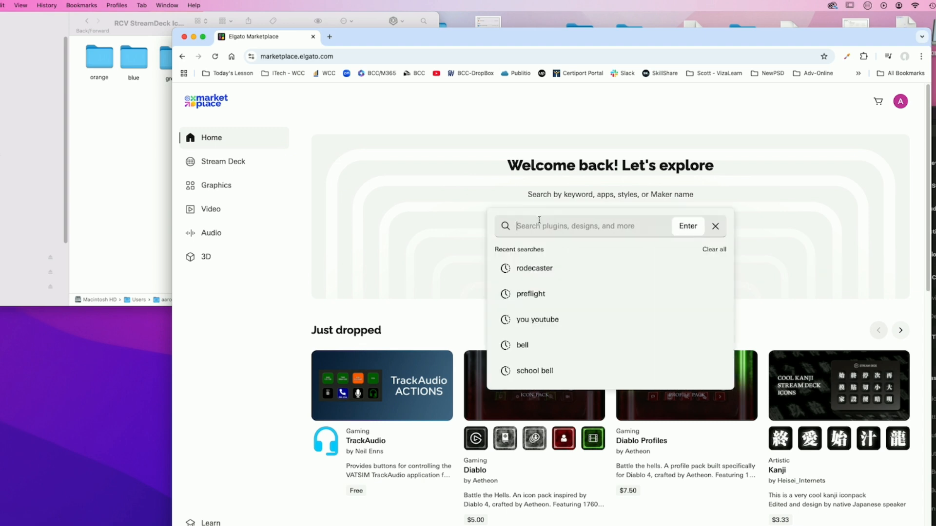
{"action": "left_click", "coordinate": [534, 268]}
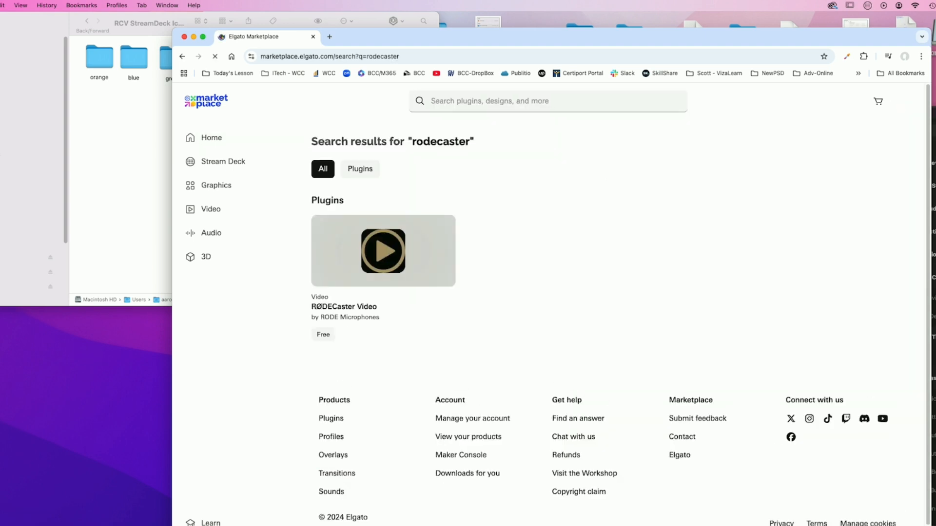
{"action": "left_click", "coordinate": [383, 250]}
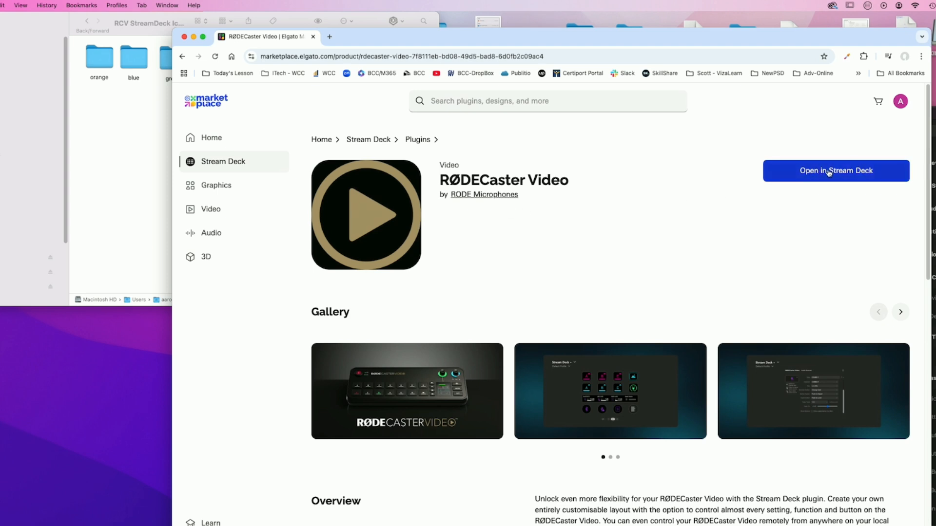
{"action": "left_click", "coordinate": [834, 170]}
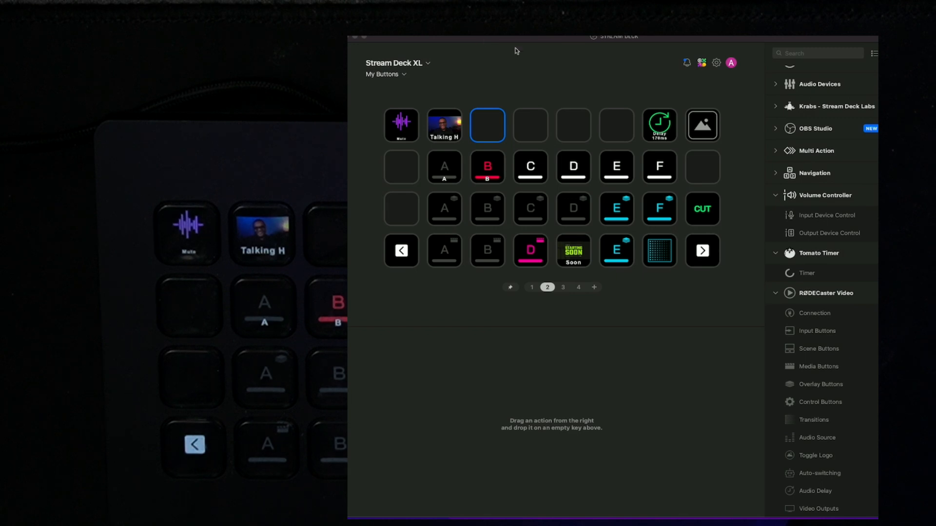
{"action": "mouse_move", "coordinate": [809, 290]}
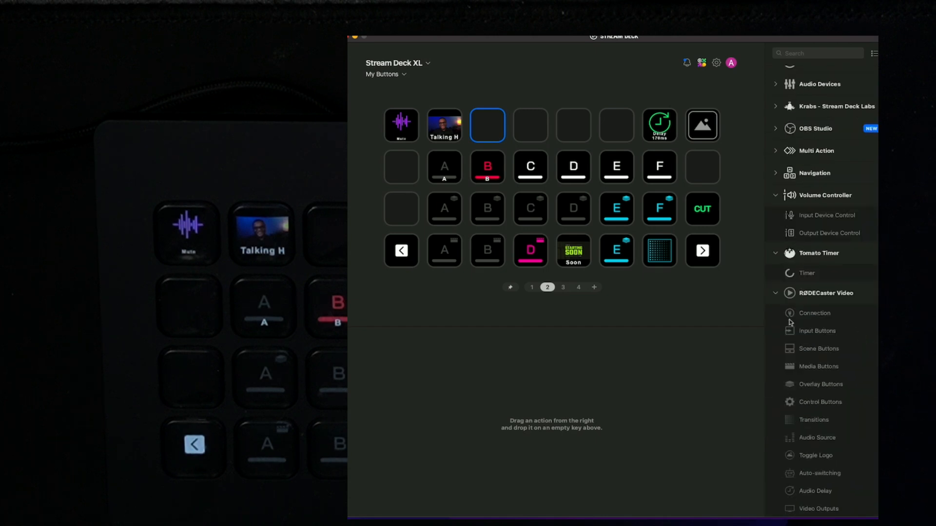
{"action": "mouse_move", "coordinate": [821, 352]}
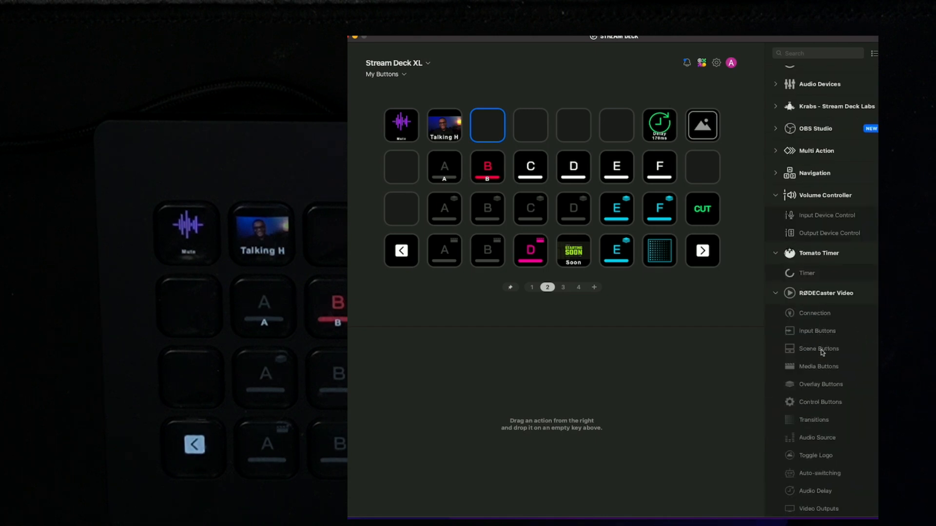
{"action": "mouse_move", "coordinate": [825, 386]}
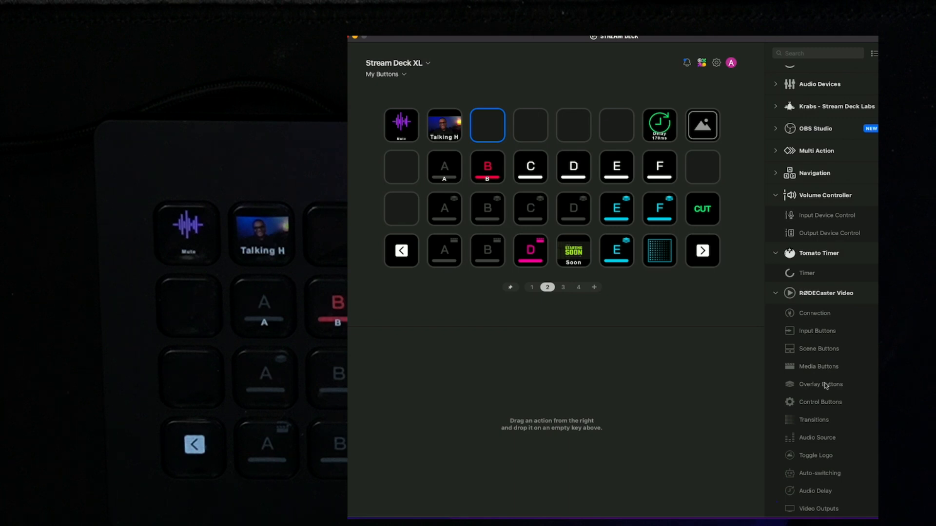
{"action": "mouse_move", "coordinate": [819, 442]}
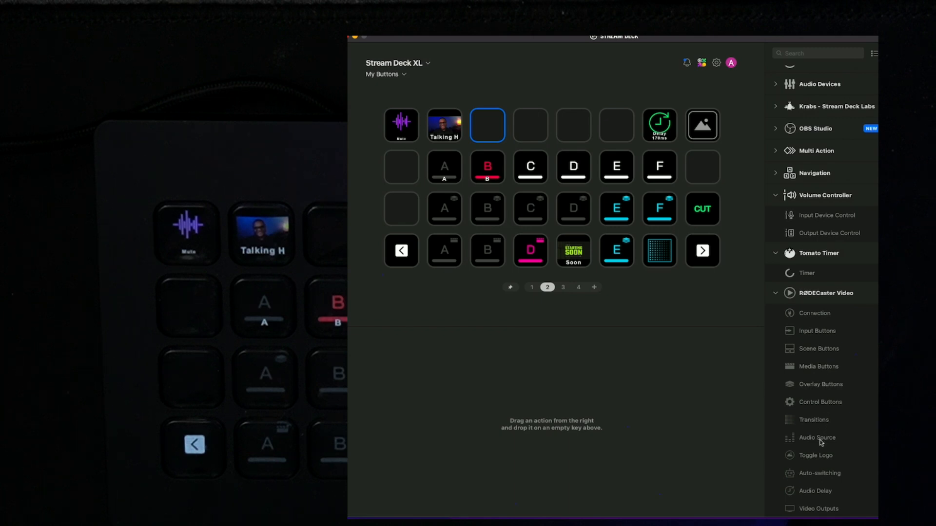
{"action": "mouse_move", "coordinate": [699, 134]}
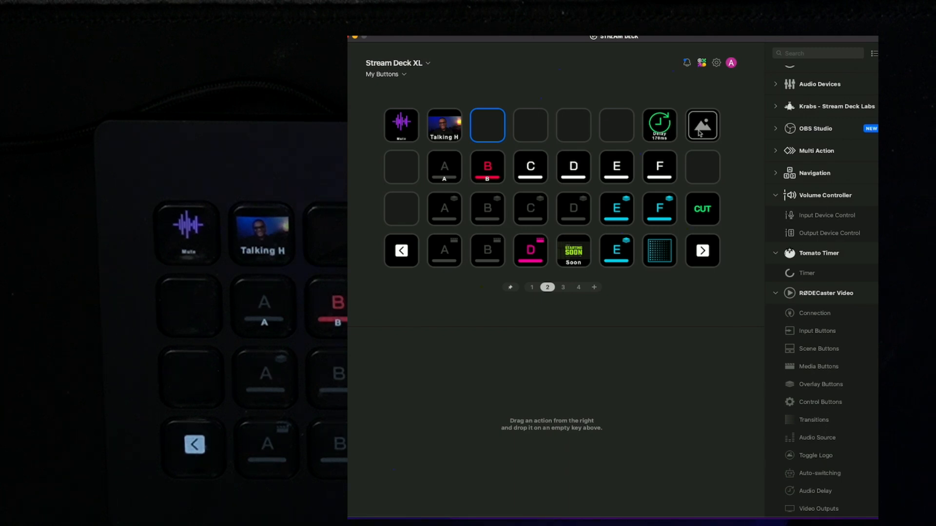
{"action": "mouse_move", "coordinate": [606, 305]}
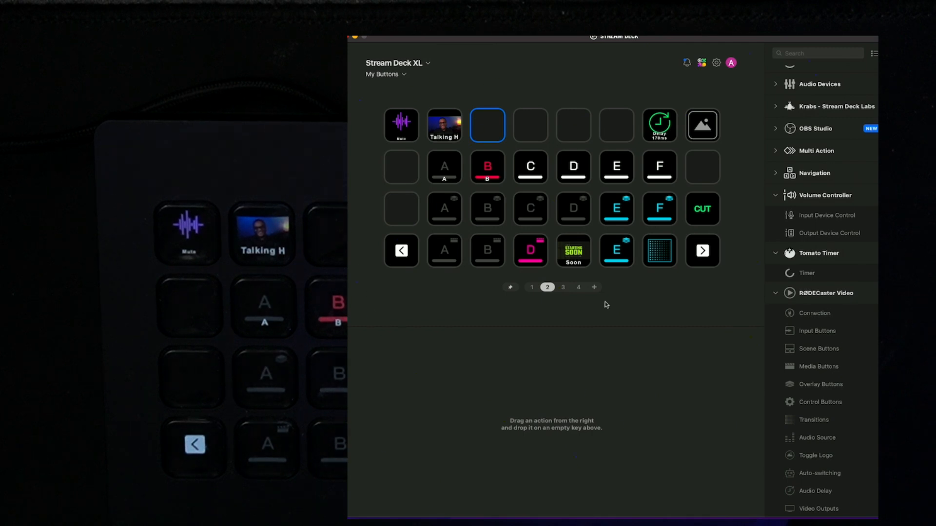
{"action": "mouse_move", "coordinate": [573, 198]}
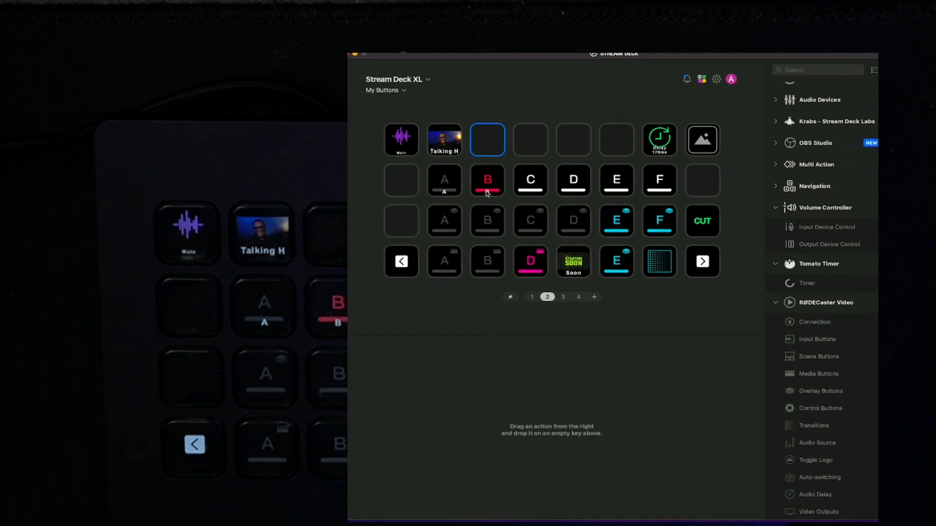
{"action": "mouse_move", "coordinate": [488, 209]}
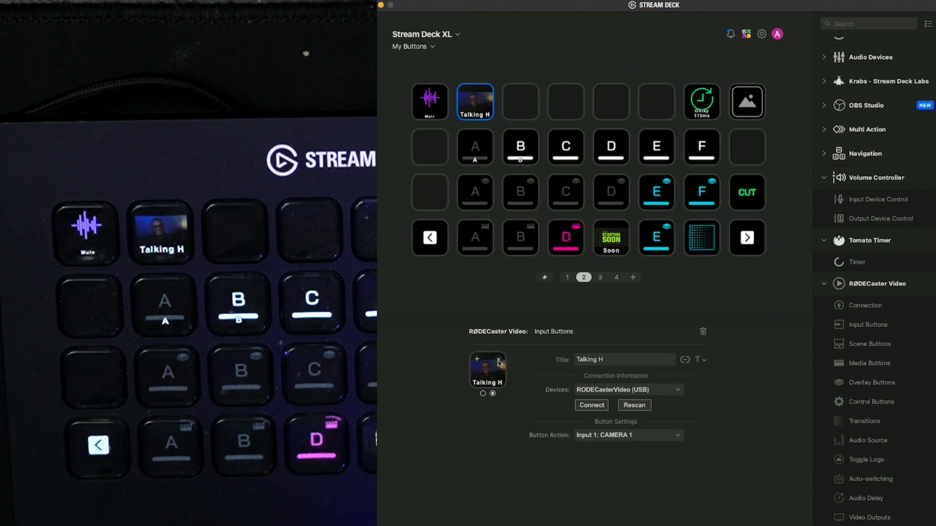
Step: Set the Talking H key icon to orange RodeCaster StreamDeck Icons-31.png
{"action": "left_click", "coordinate": [487, 369]}
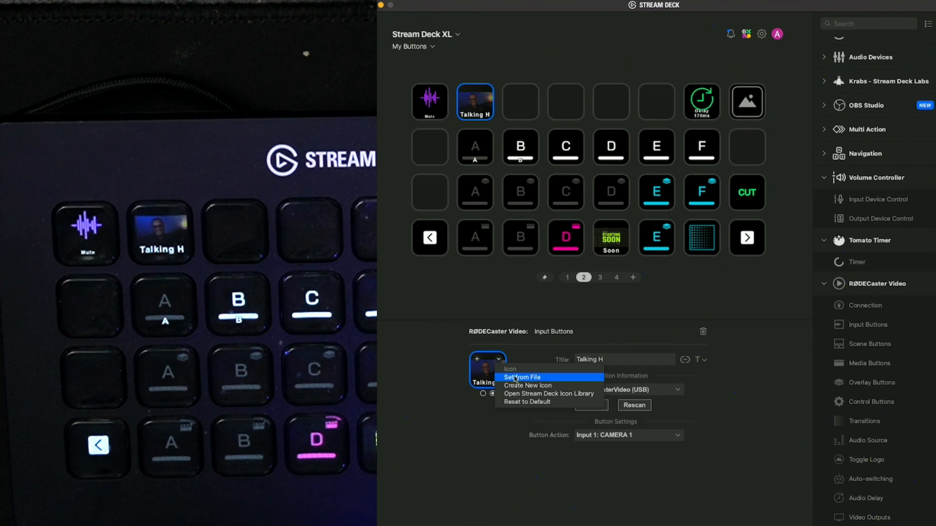
{"action": "left_click", "coordinate": [522, 377]}
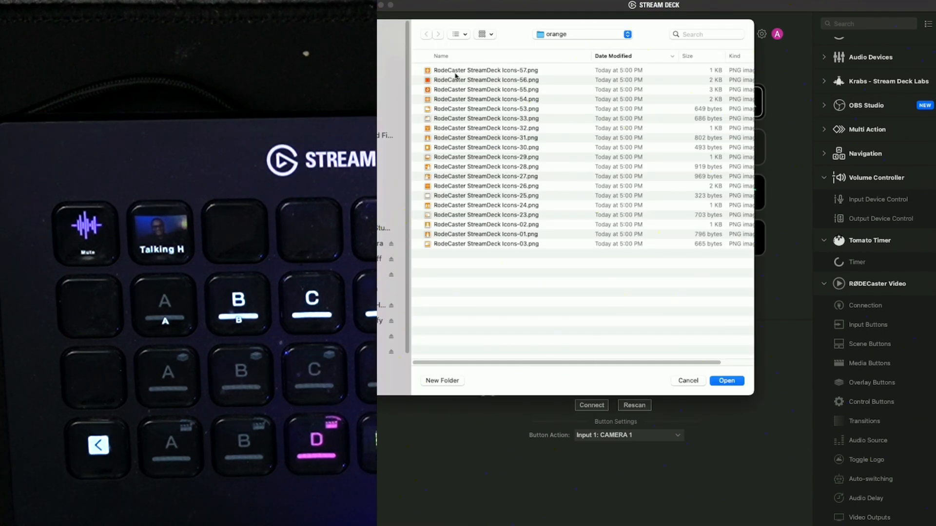
{"action": "left_click", "coordinate": [485, 138]}
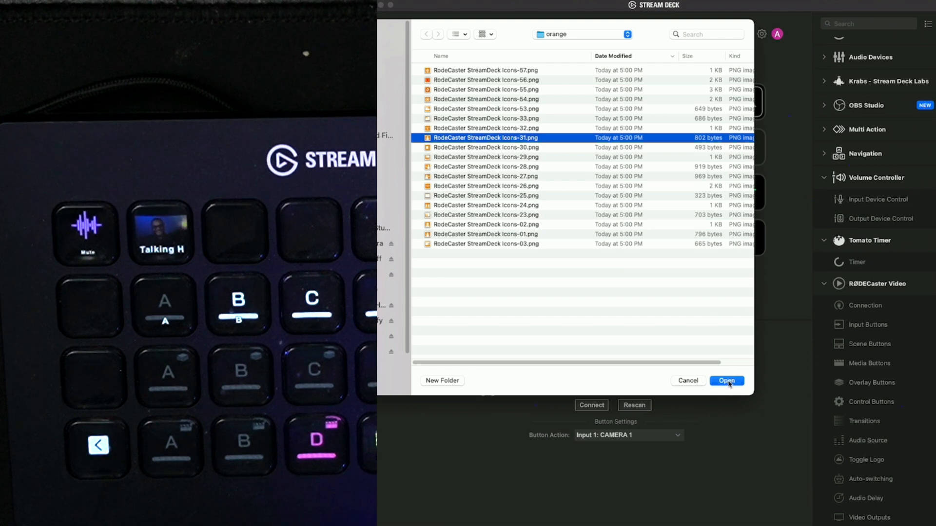
{"action": "left_click", "coordinate": [727, 381]}
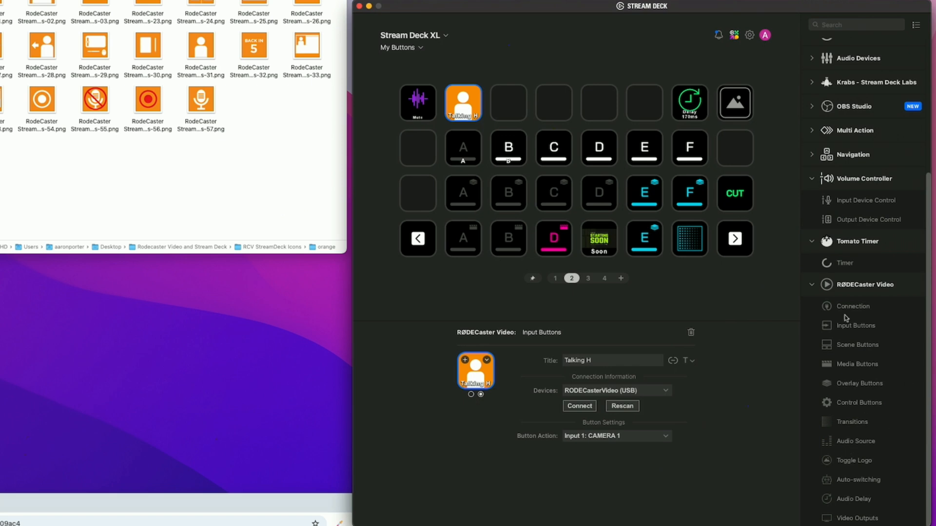
{"action": "mouse_move", "coordinate": [839, 337]}
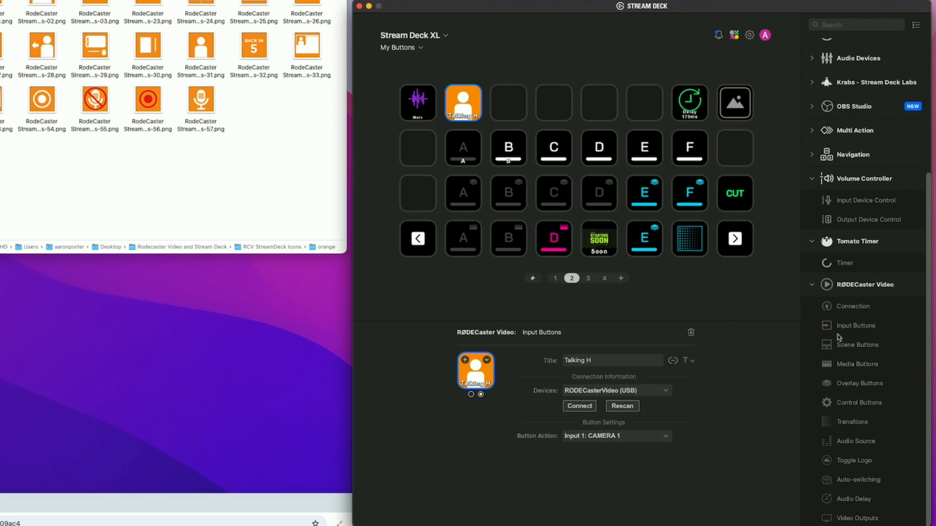
{"action": "mouse_move", "coordinate": [838, 338]}
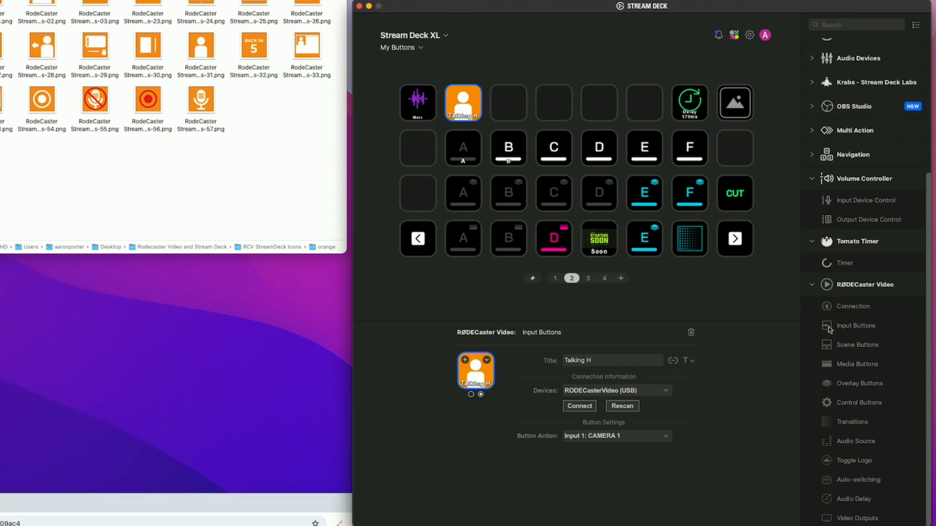
Step: Add a RØDECaster Input Buttons key set to Input 3: CAMERA 3, then connect it
{"action": "left_click", "coordinate": [508, 102]}
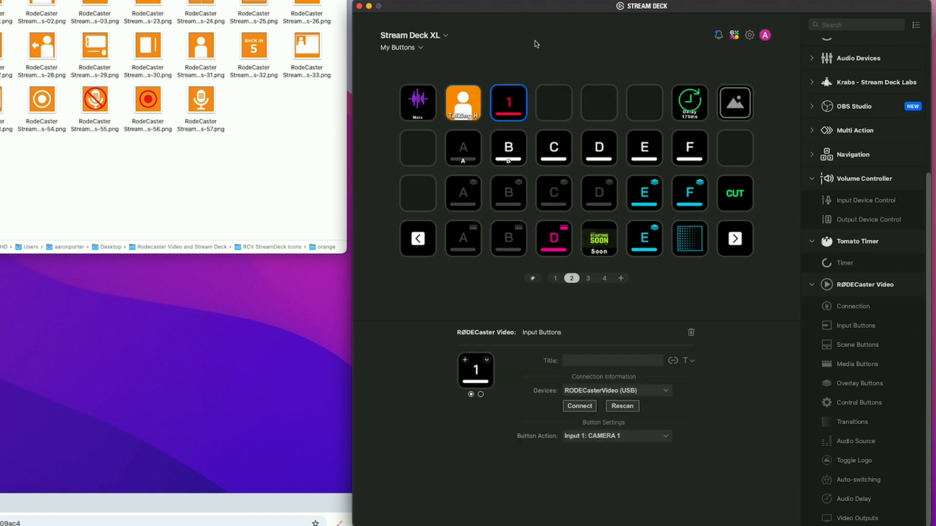
{"action": "mouse_move", "coordinate": [586, 443]}
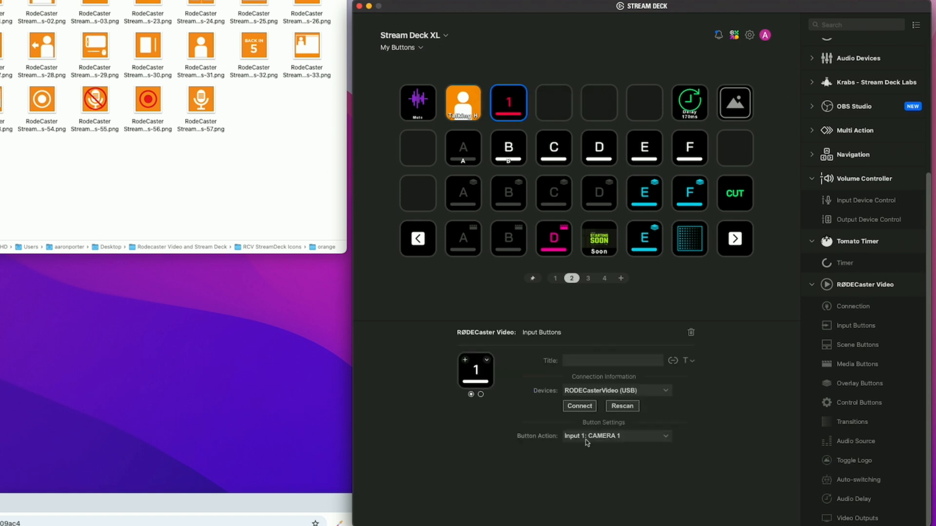
{"action": "left_click", "coordinate": [615, 435]}
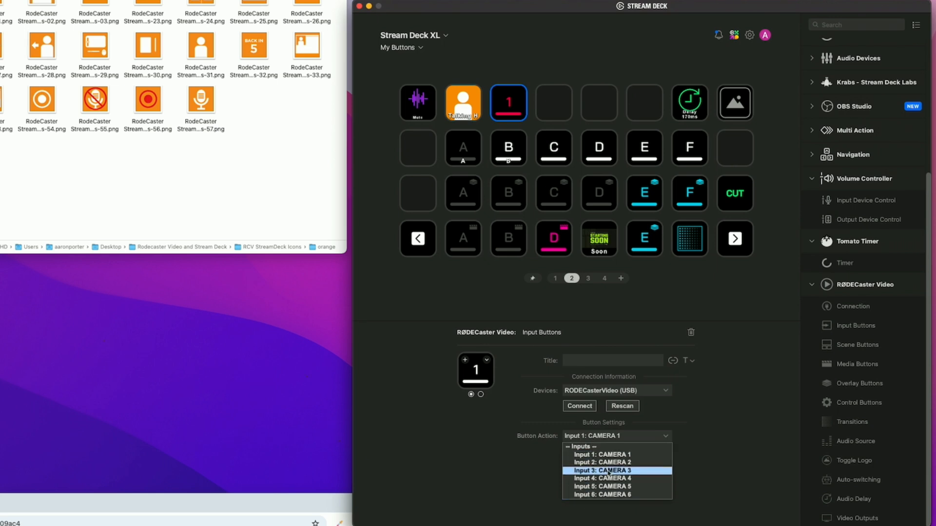
{"action": "left_click", "coordinate": [601, 470]}
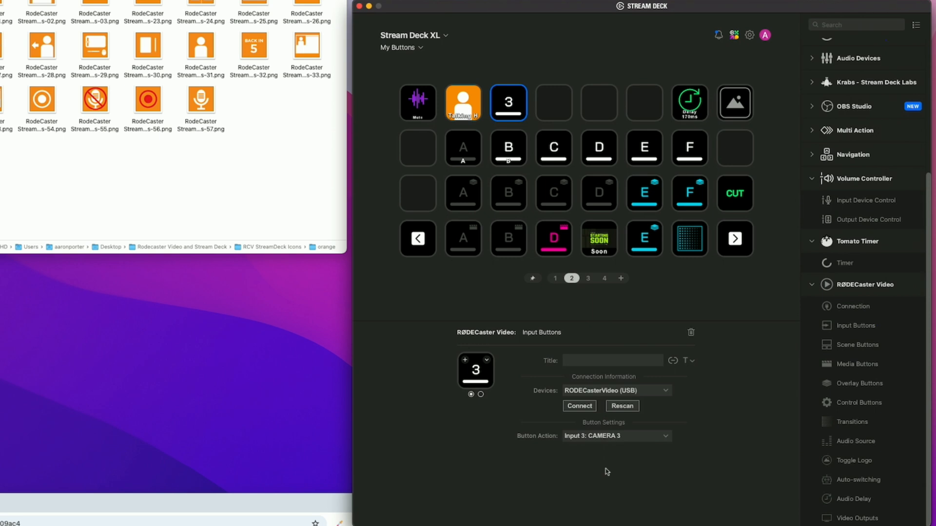
{"action": "mouse_move", "coordinate": [374, 102]}
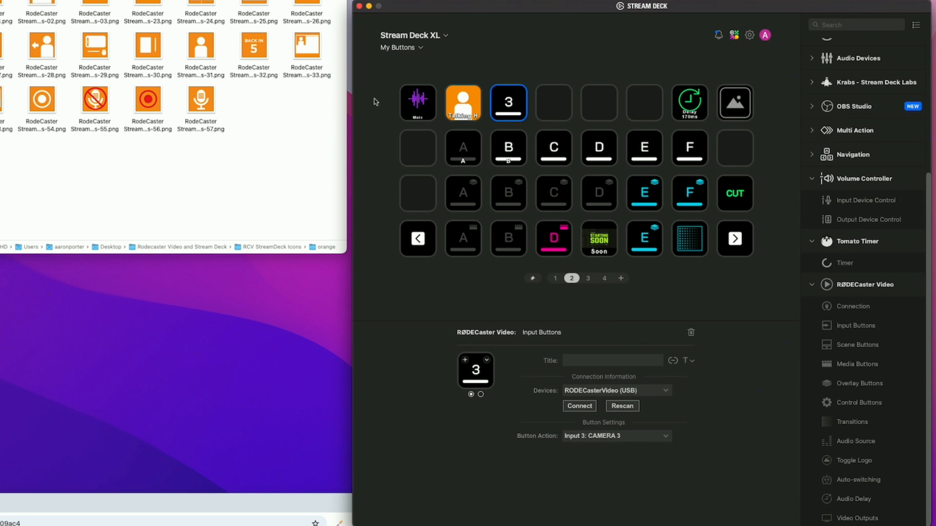
{"action": "mouse_move", "coordinate": [566, 429]}
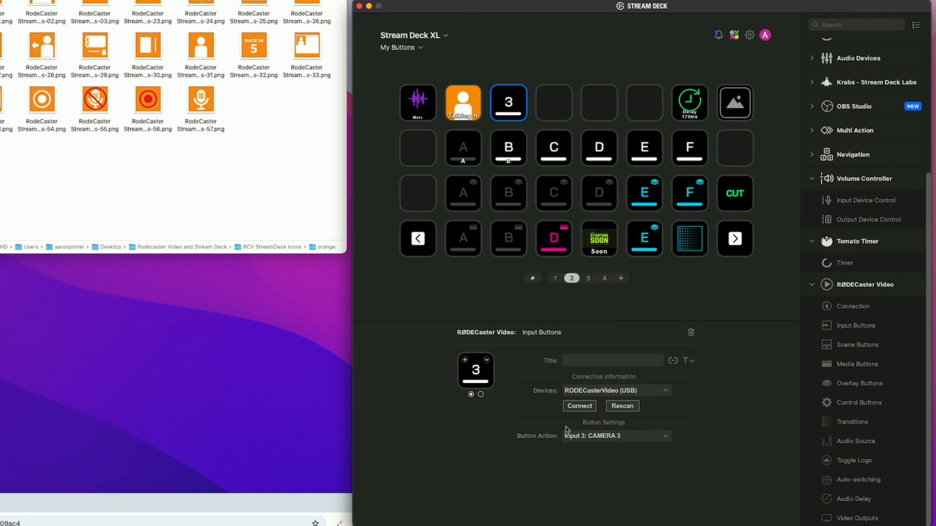
{"action": "left_click", "coordinate": [579, 405]}
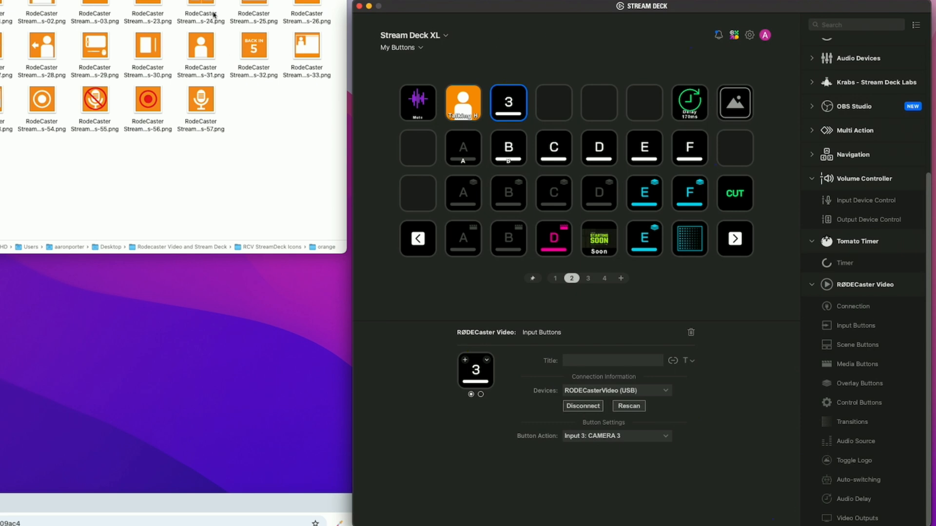
{"action": "mouse_move", "coordinate": [95, 53]}
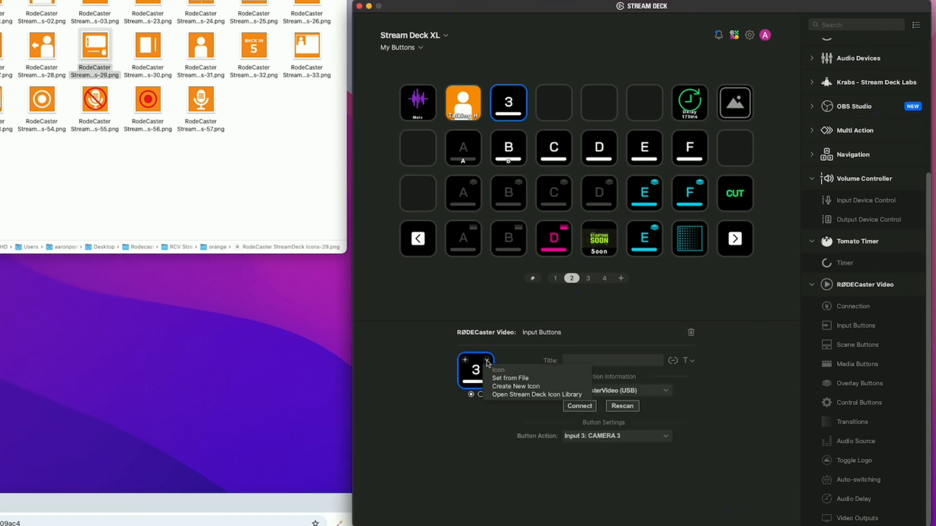
{"action": "mouse_move", "coordinate": [510, 377]}
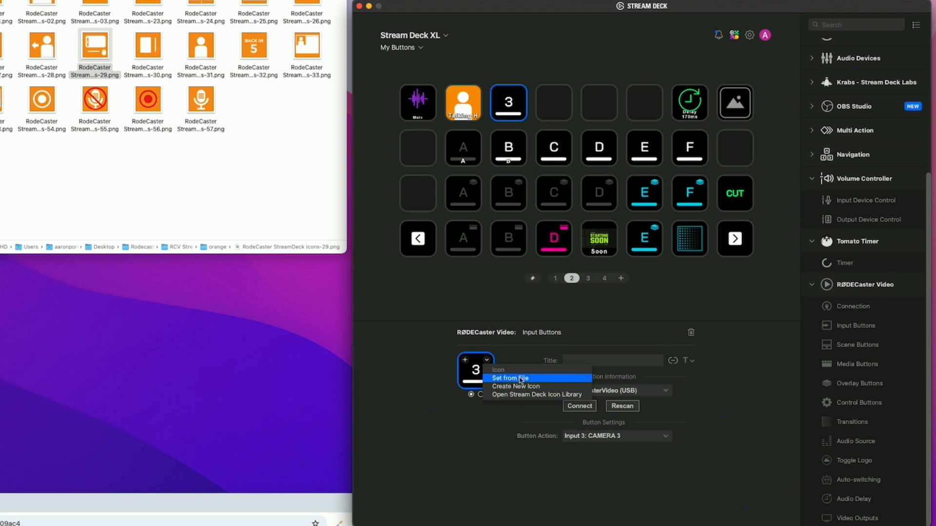
Step: Set the Camera 3 key icon to orange RodeCaster StreamDeck Icons-29.png
{"action": "left_click", "coordinate": [507, 378]}
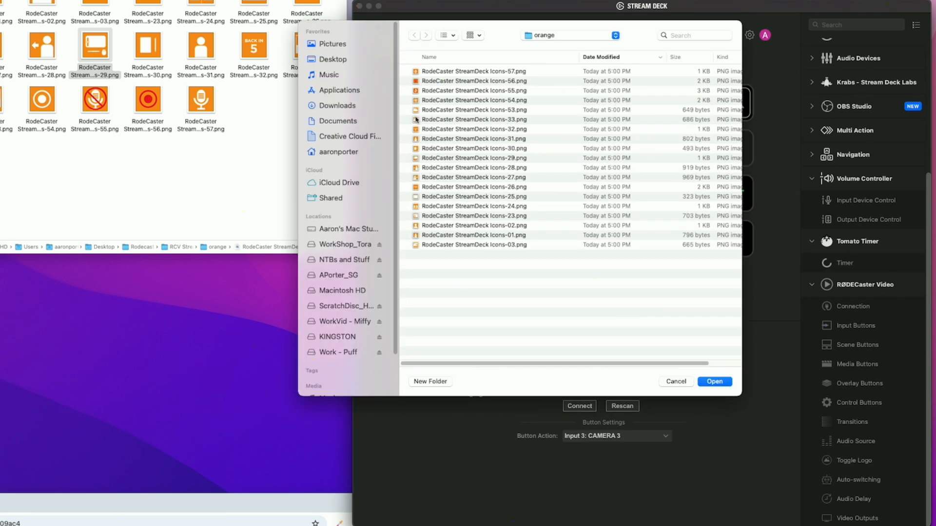
{"action": "mouse_move", "coordinate": [506, 96]}
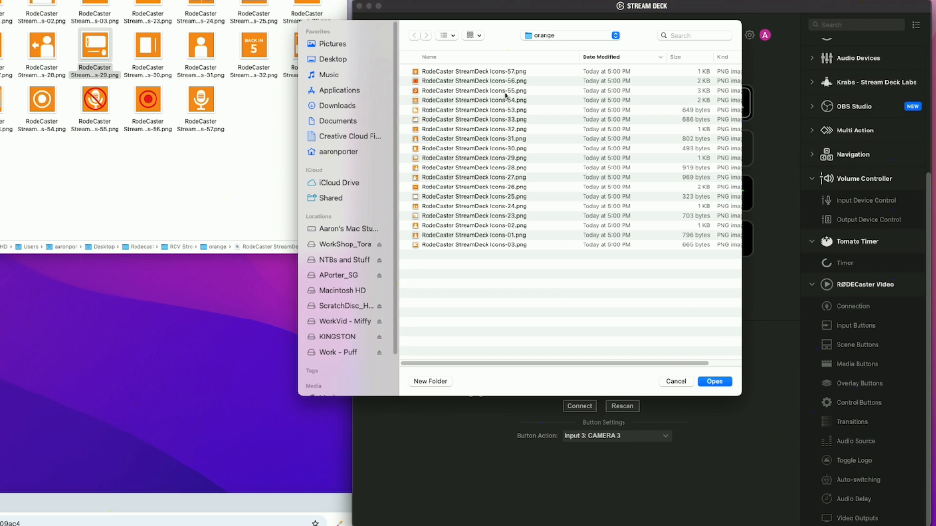
{"action": "left_click", "coordinate": [474, 158]}
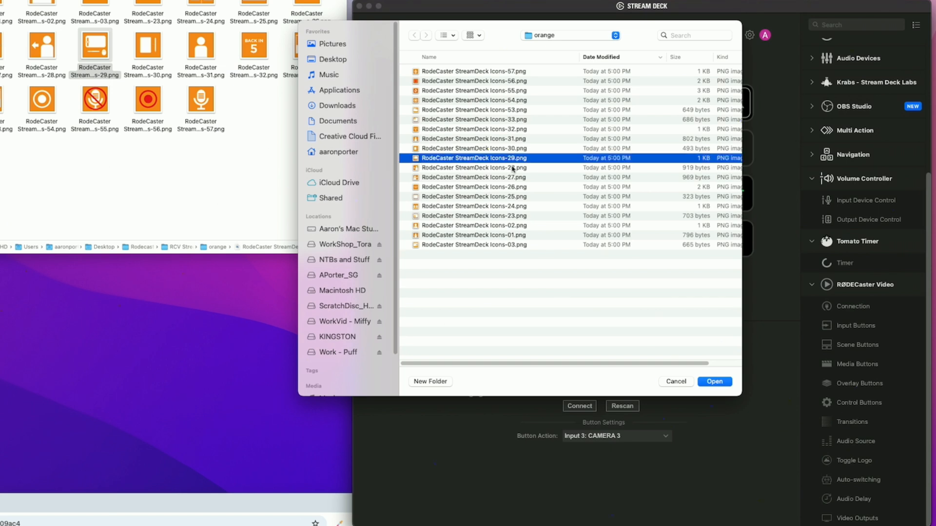
{"action": "left_click", "coordinate": [713, 381]}
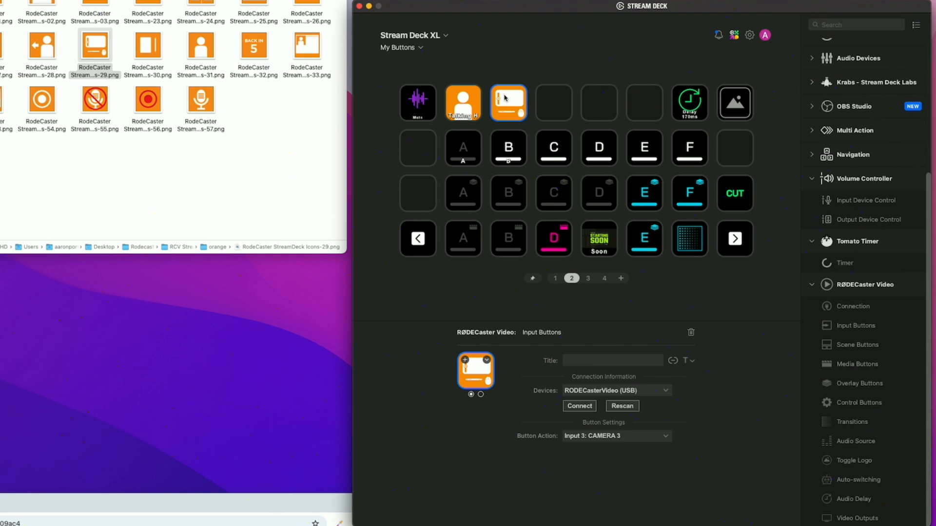
{"action": "mouse_move", "coordinate": [537, 101]}
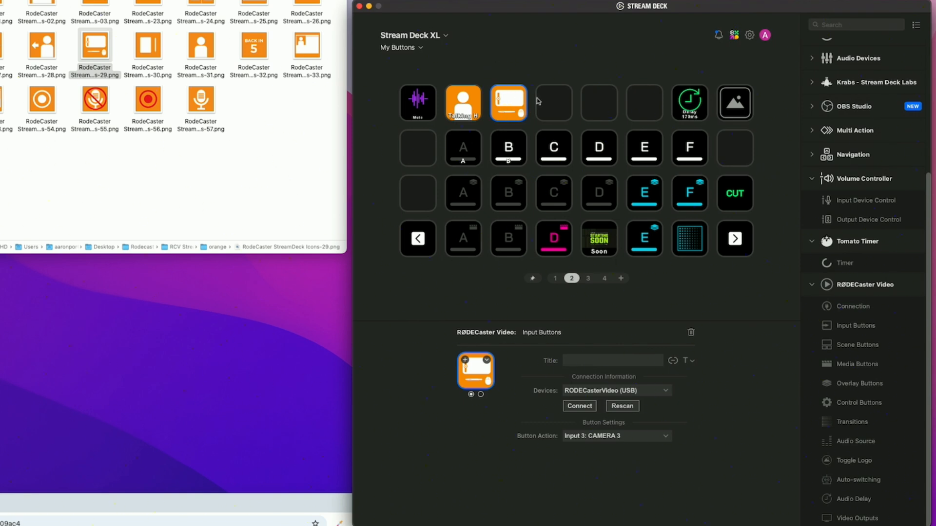
{"action": "mouse_move", "coordinate": [81, 59]}
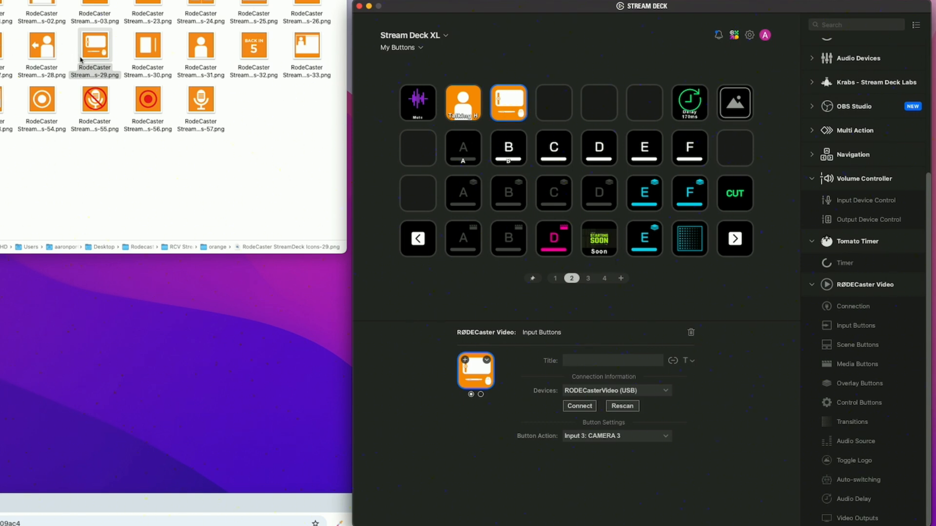
{"action": "left_click", "coordinate": [146, 43]}
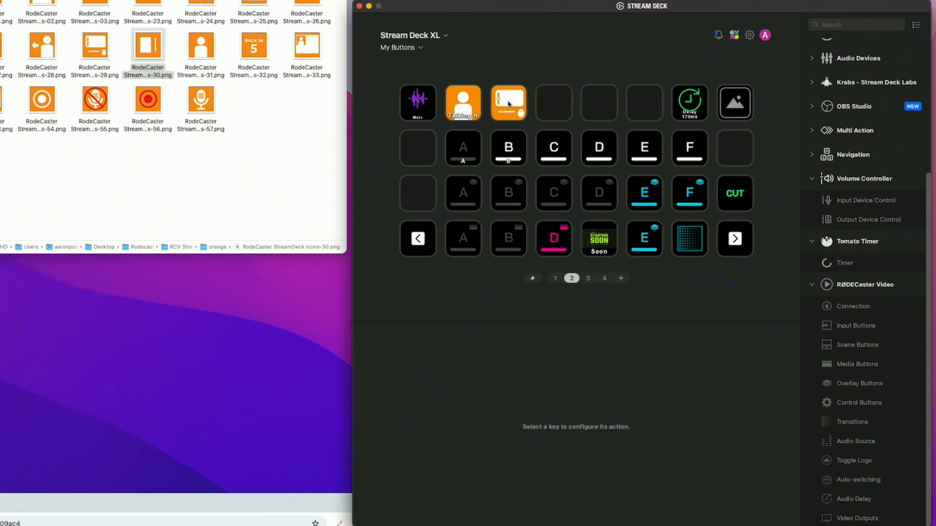
Step: Select the Camera 3 key and connect it to RODECasterVideo (USB)
{"action": "left_click", "coordinate": [508, 103]}
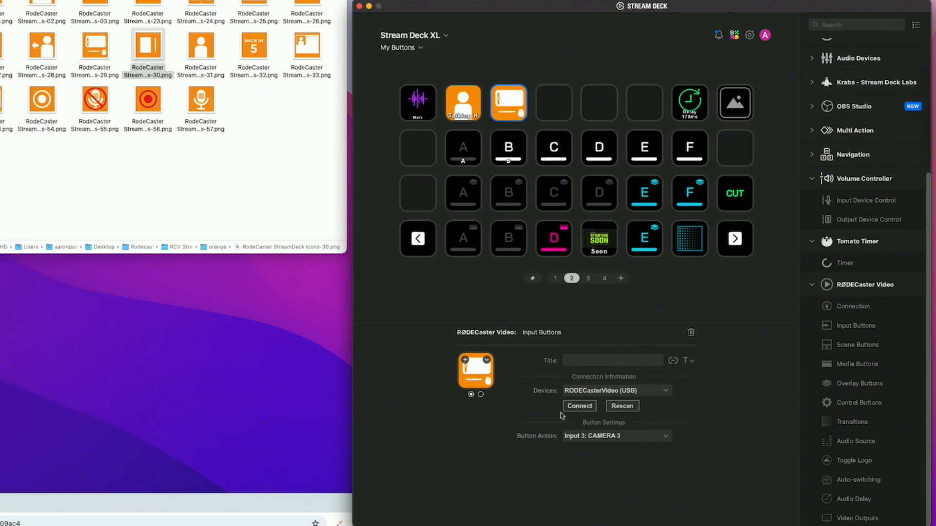
{"action": "left_click", "coordinate": [579, 406]}
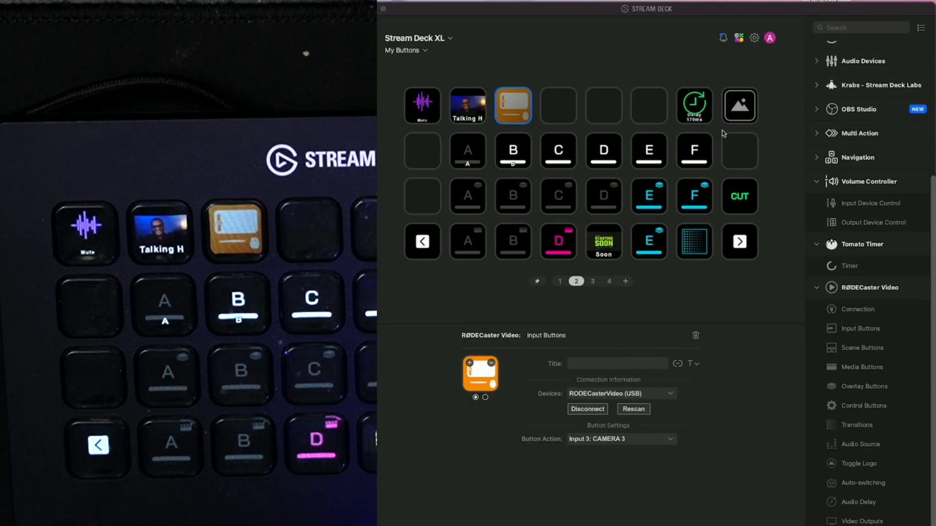
{"action": "mouse_move", "coordinate": [677, 240]}
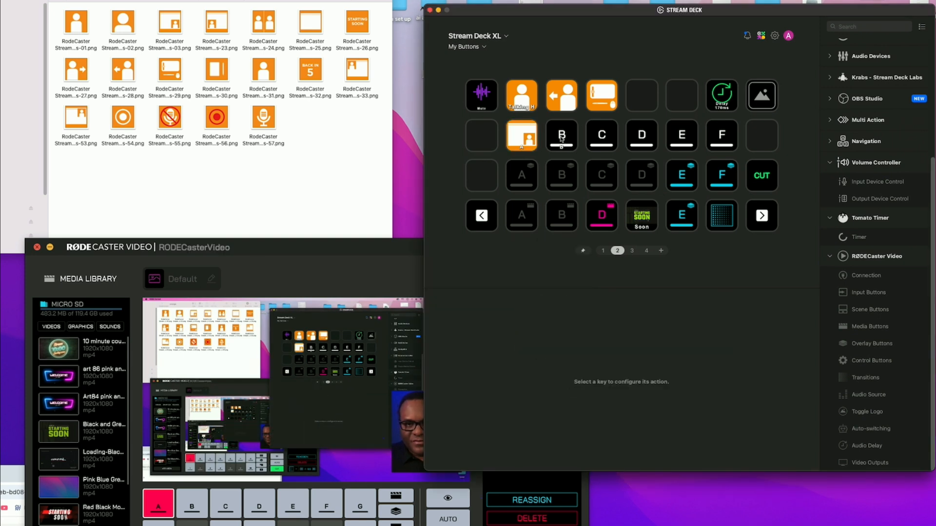
Step: Replace key B with a scene button set to Scene B: SCENE B, connected over USB
{"action": "left_click", "coordinate": [561, 135]}
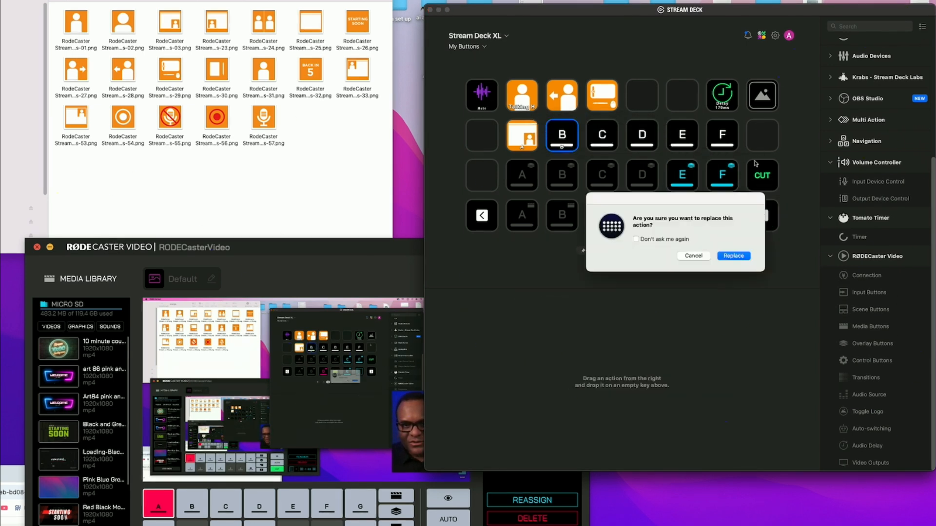
{"action": "left_click", "coordinate": [733, 256]}
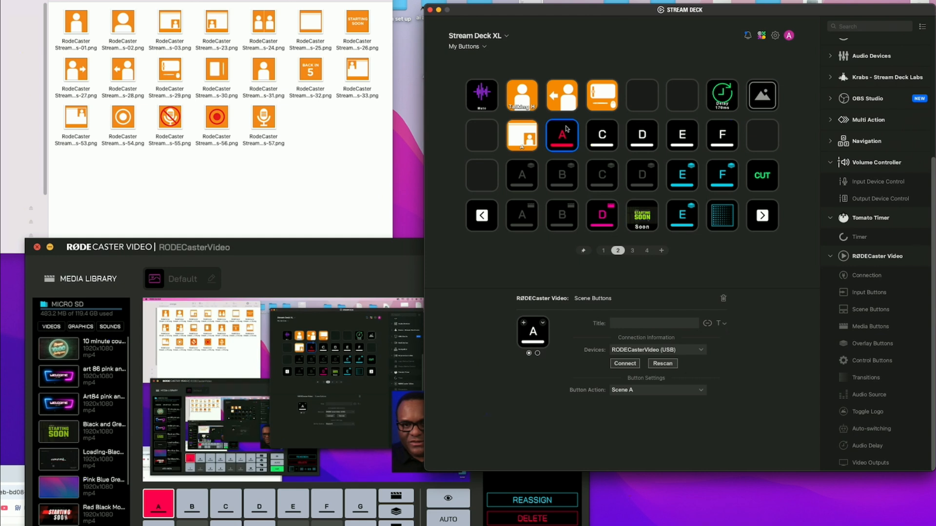
{"action": "left_click", "coordinate": [657, 390]}
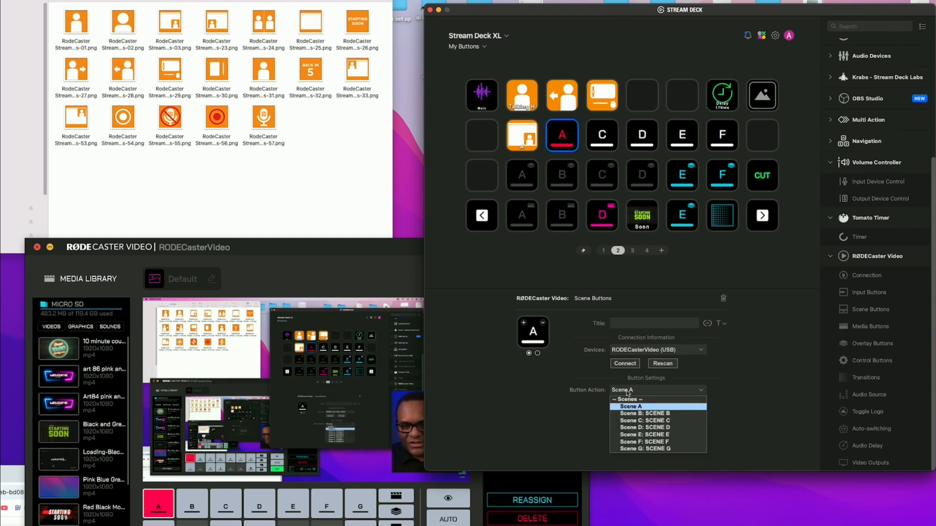
{"action": "left_click", "coordinate": [643, 413]}
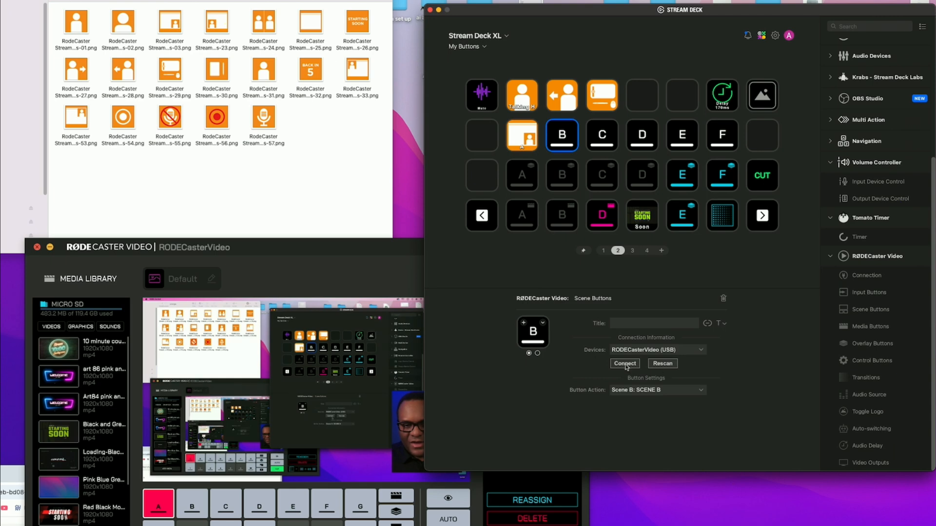
{"action": "left_click", "coordinate": [624, 363]}
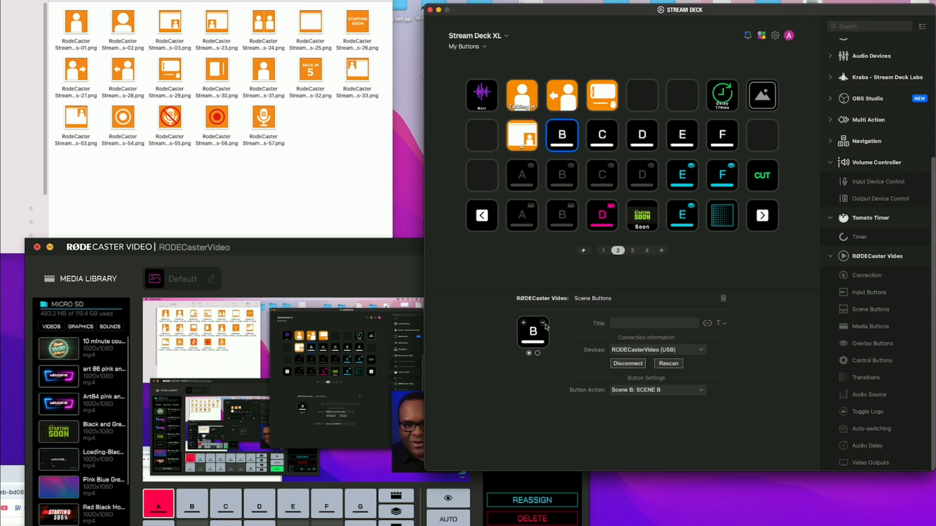
Step: Load an orange person-in-frame PNG from file as the Scene B key's icon
{"action": "left_click", "coordinate": [545, 322]}
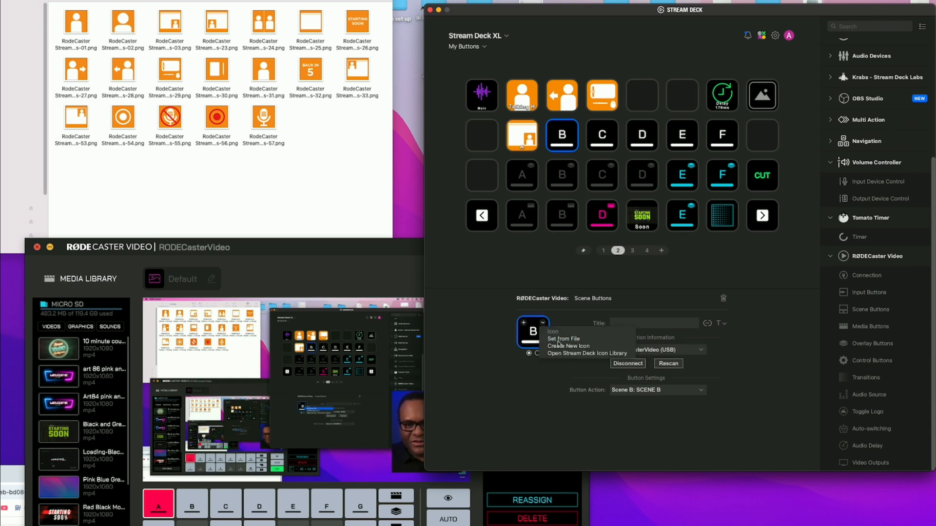
{"action": "left_click", "coordinate": [561, 338]}
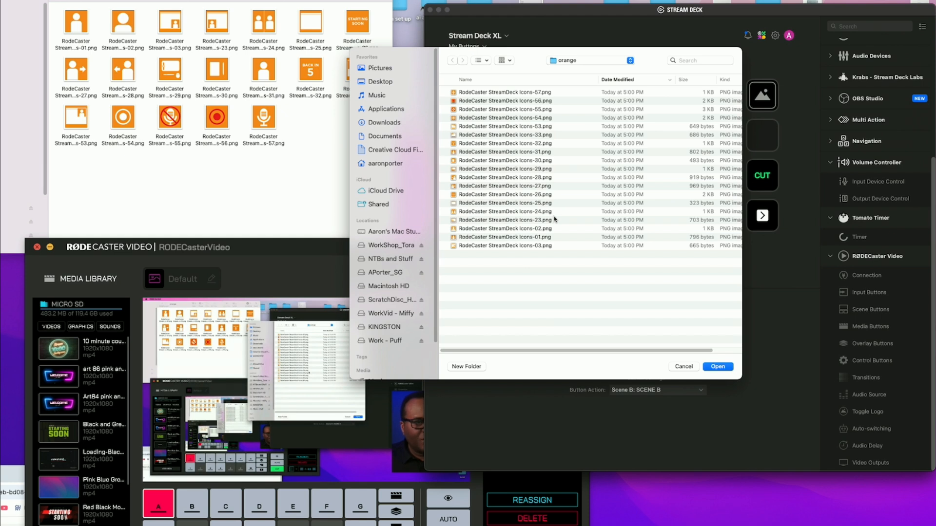
{"action": "mouse_move", "coordinate": [553, 218]}
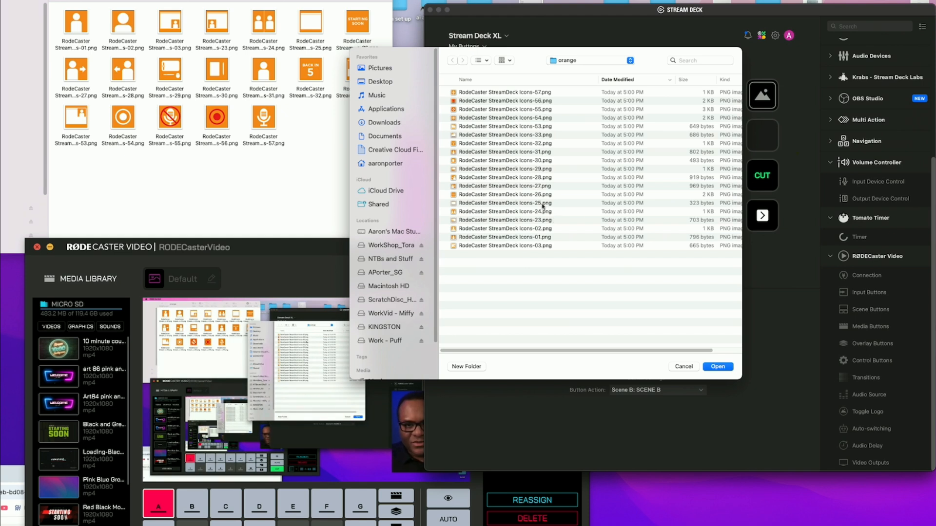
{"action": "left_click", "coordinate": [717, 367]}
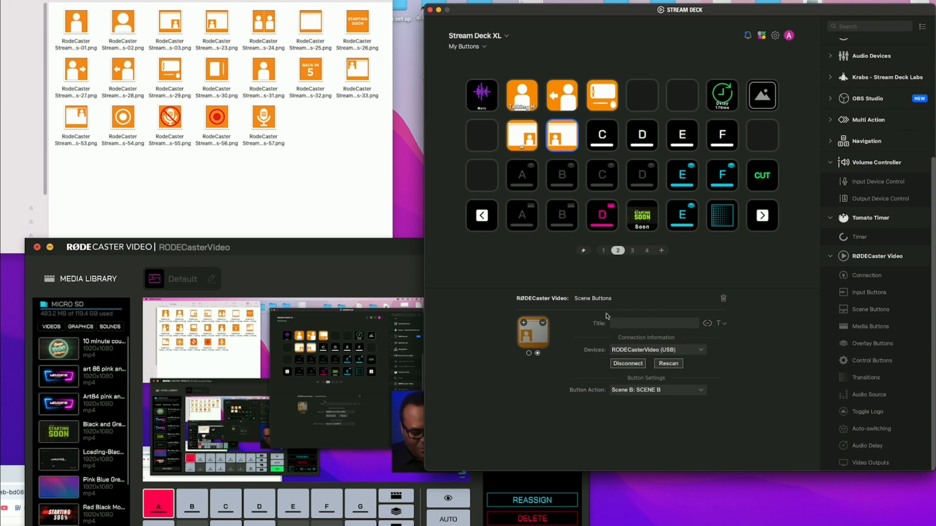
Step: Enter 'B' as the Scene B key's title
{"action": "type", "text": "B"}
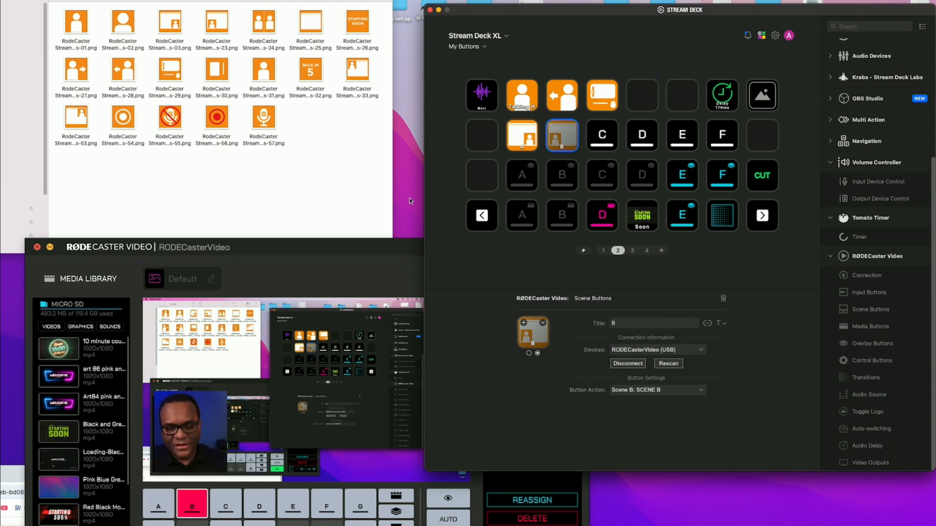
{"action": "left_click", "coordinate": [520, 96]}
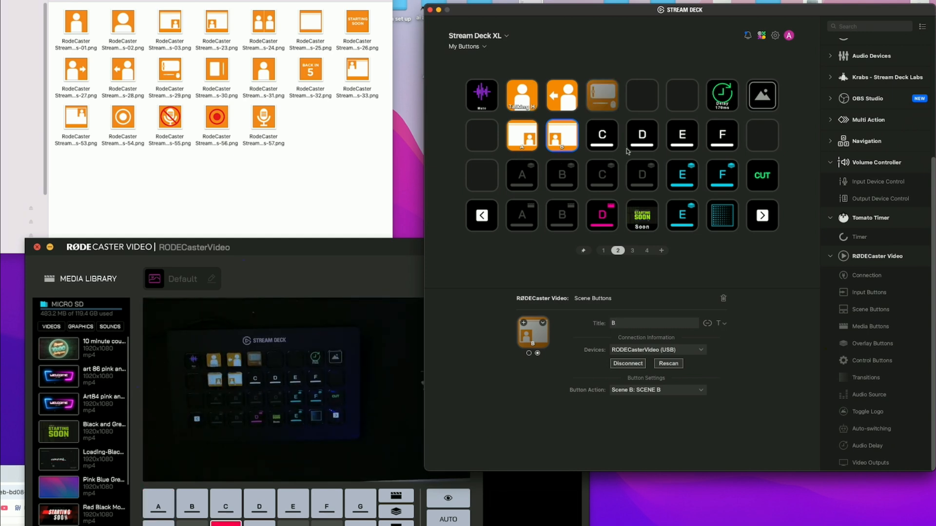
{"action": "mouse_move", "coordinate": [700, 101]}
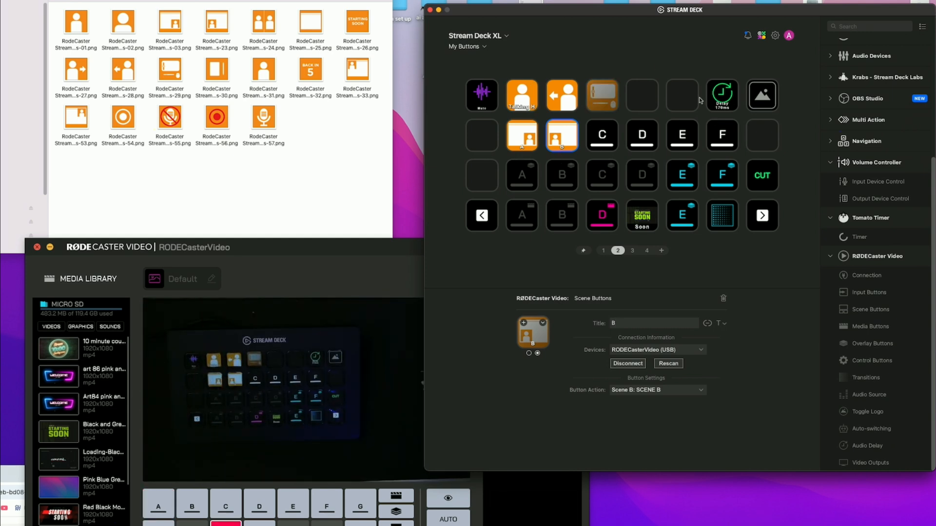
{"action": "mouse_move", "coordinate": [415, 236]}
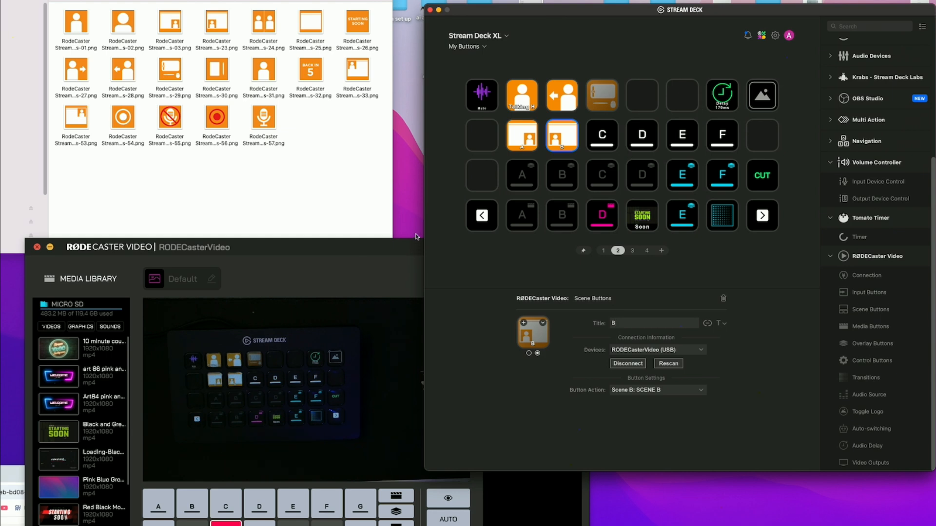
{"action": "mouse_move", "coordinate": [687, 201]}
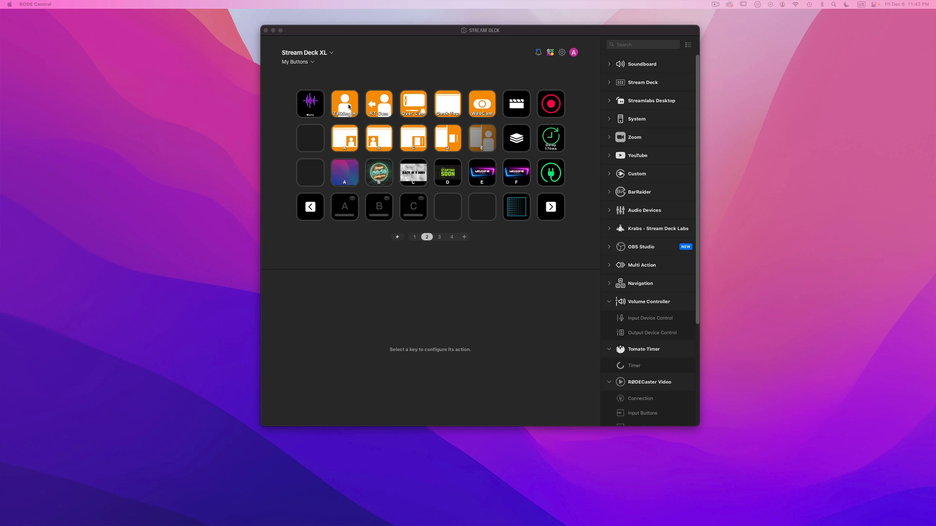
Step: Select the Talking H key to view its Input 1: CAMERA 1 settings
{"action": "left_click", "coordinate": [344, 104]}
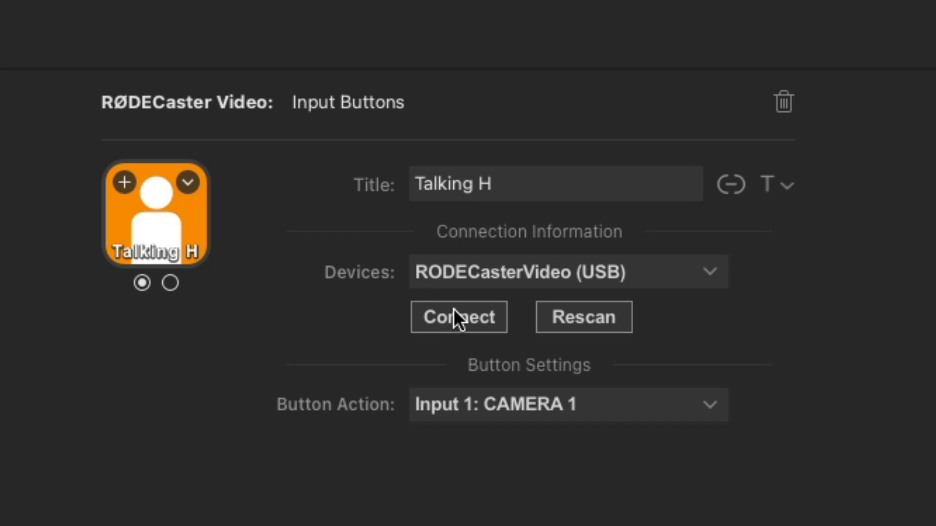
{"action": "mouse_move", "coordinate": [462, 307]}
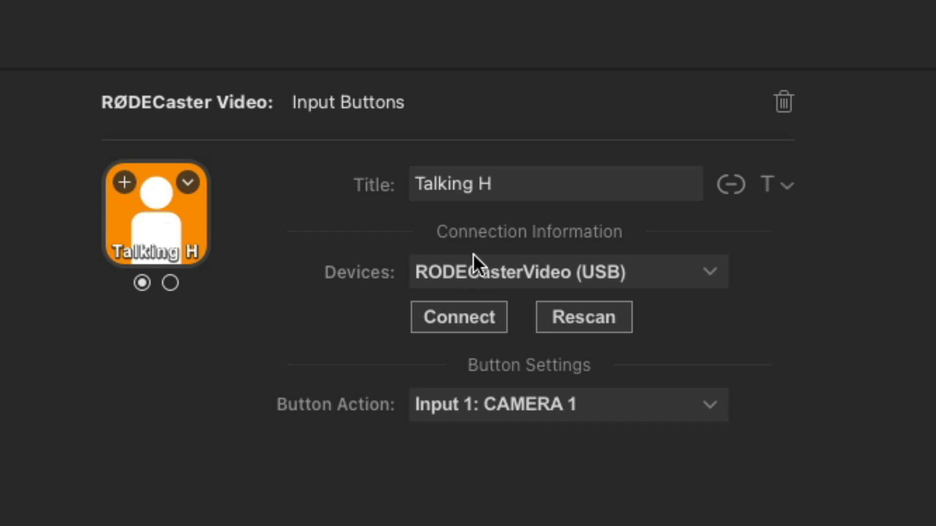
{"action": "mouse_move", "coordinate": [476, 312]}
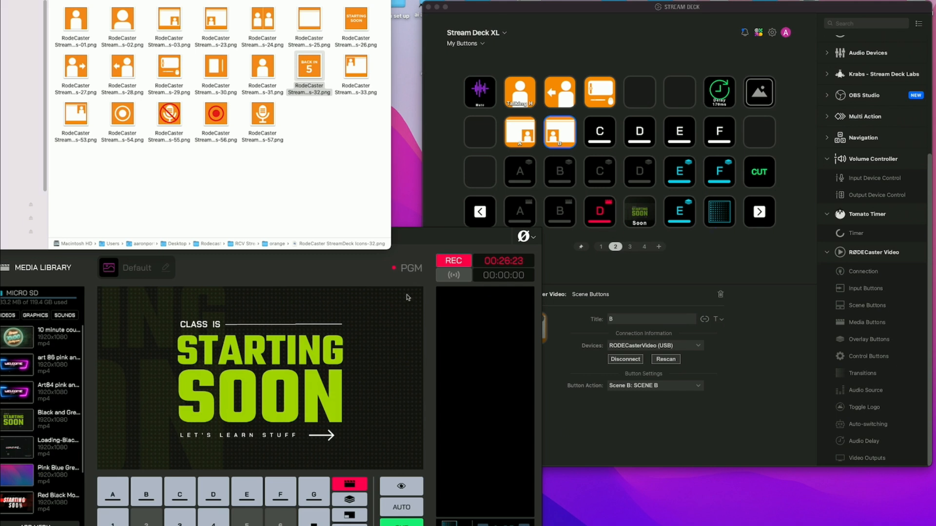
{"action": "mouse_move", "coordinate": [252, 275]}
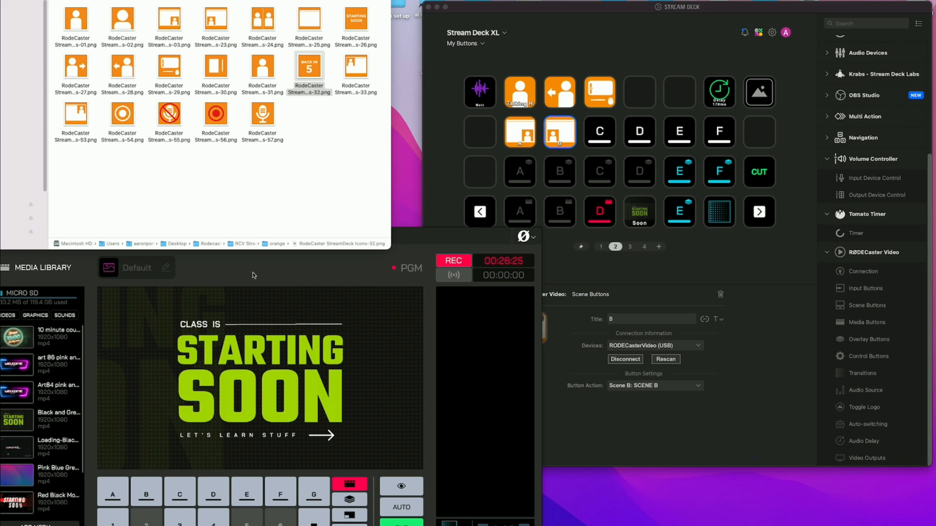
{"action": "mouse_move", "coordinate": [250, 269]}
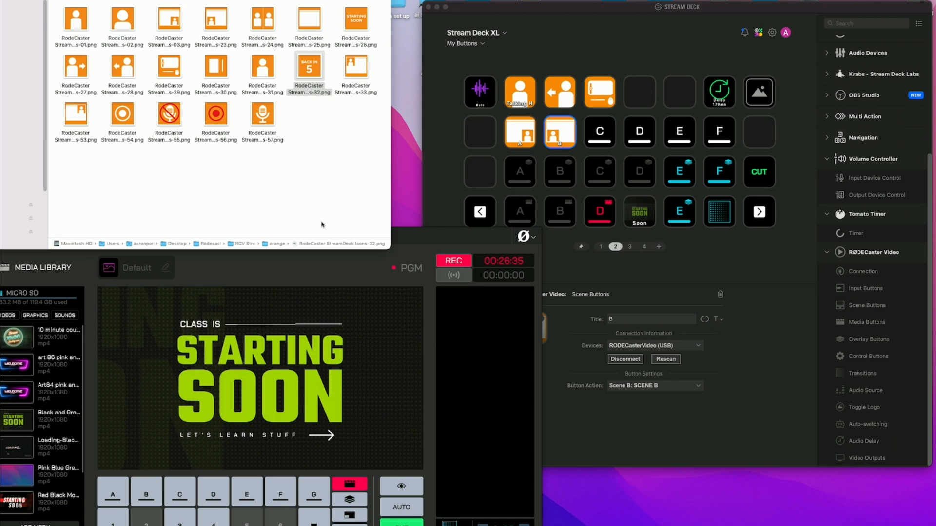
{"action": "mouse_move", "coordinate": [321, 223]}
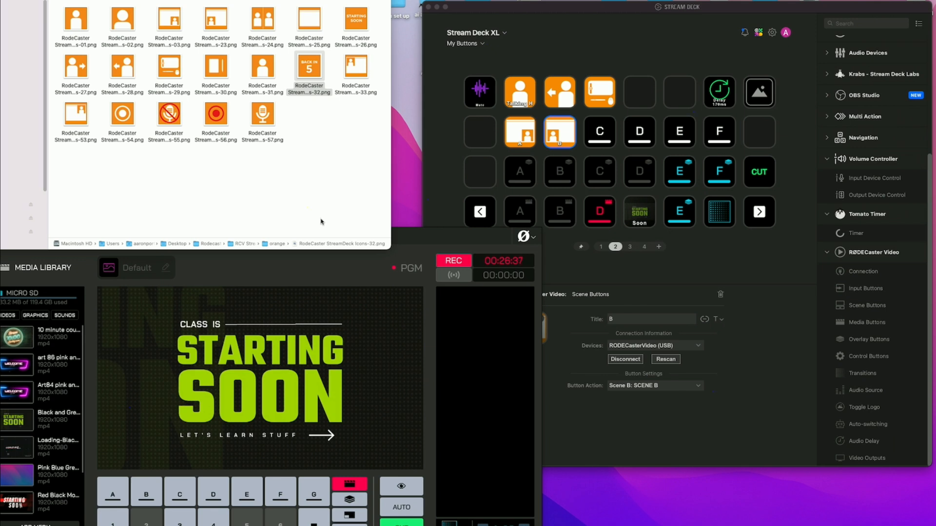